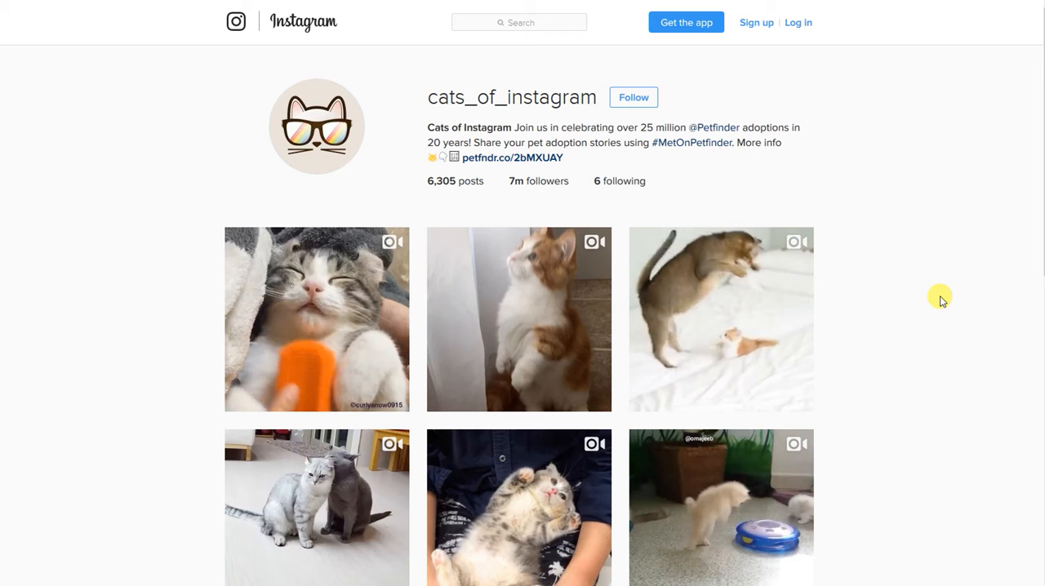
mouse_move(617, 43)
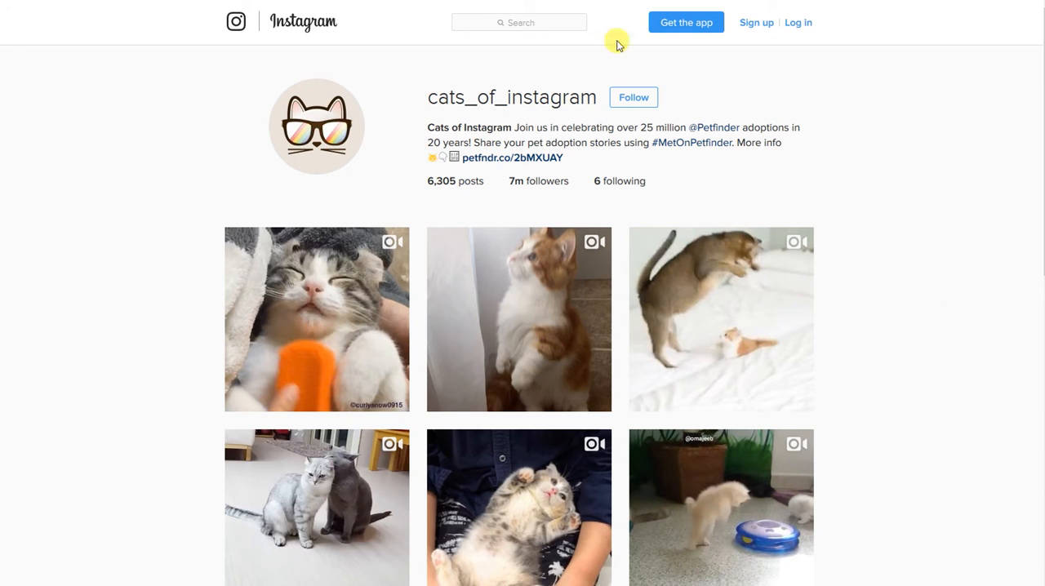
mouse_move(343, 75)
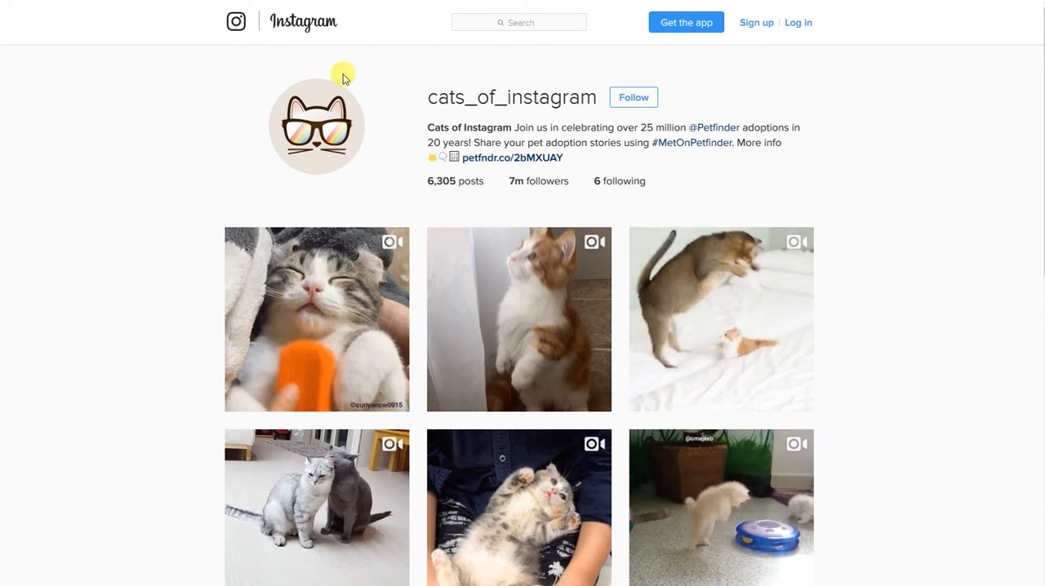
mouse_move(153, 163)
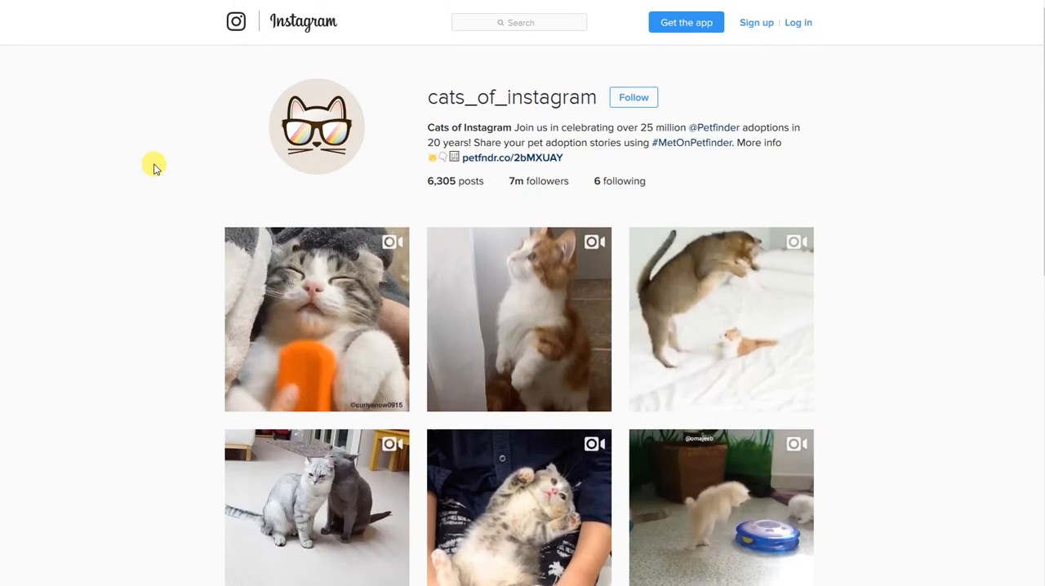
mouse_move(504, 121)
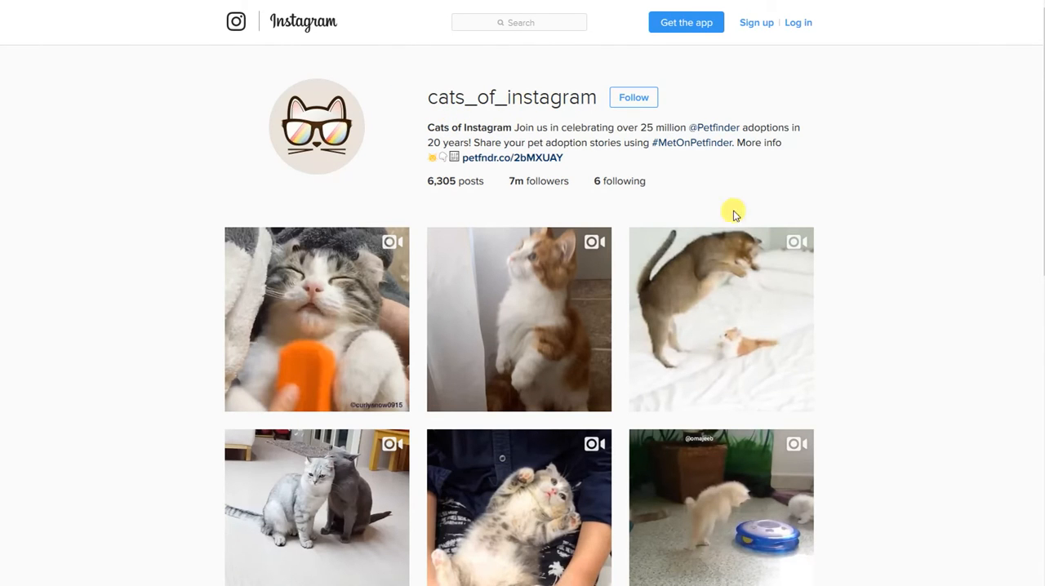
- Scroll the cats_of_instagram grid down to the kittens-in-a-box photo
scroll("down", 3)
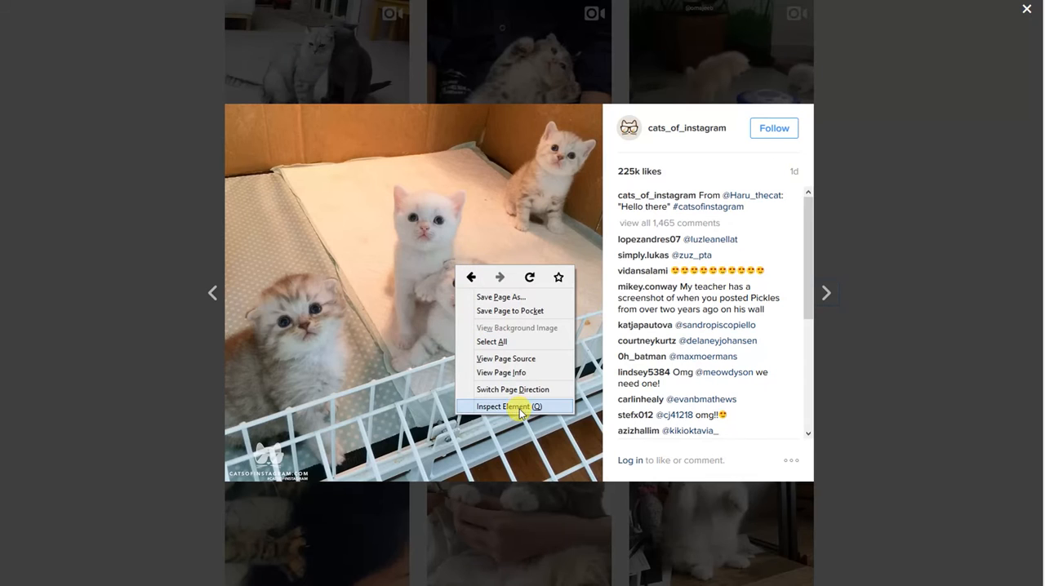
mouse_move(494, 410)
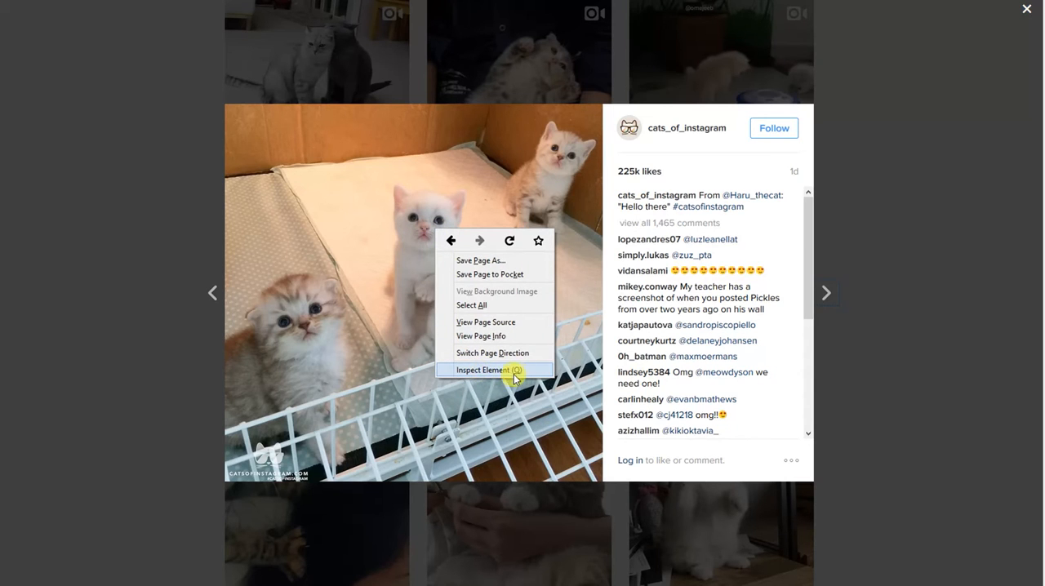
- Inspect the kitten photo and expand its container divs to reveal the img tag with its src URL
left_click(483, 369)
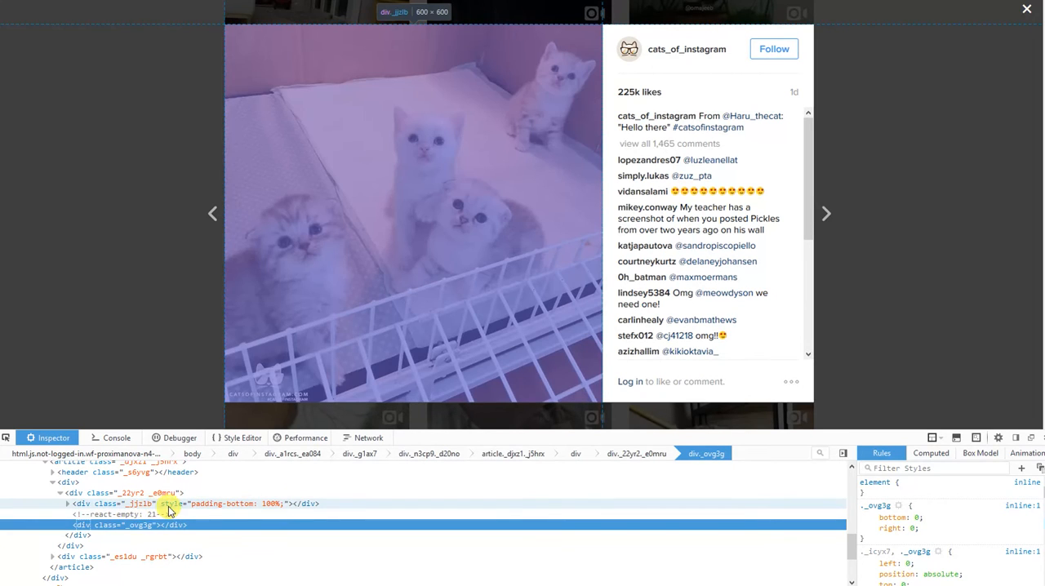
left_click(137, 503)
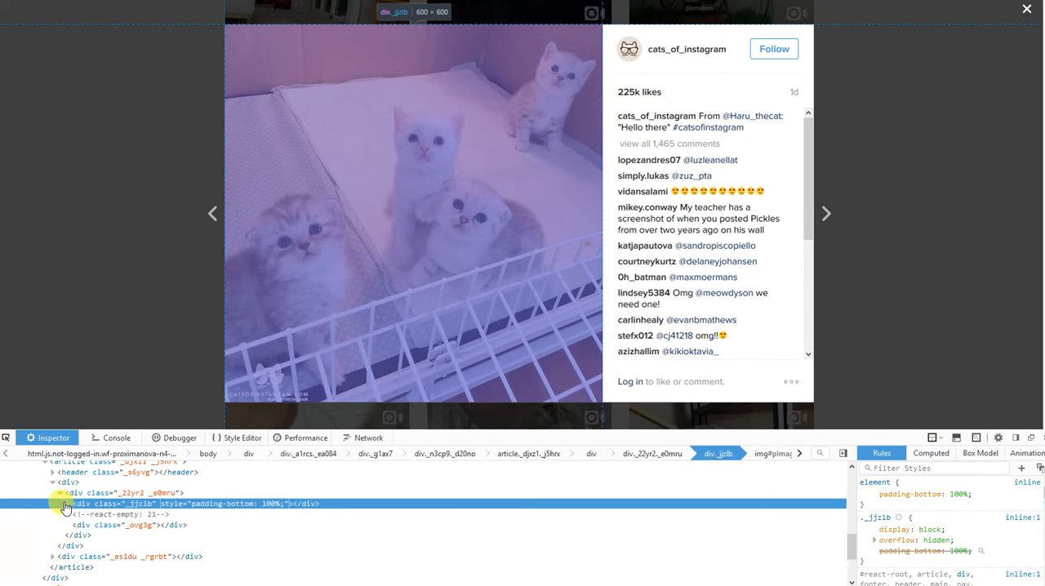
left_click(59, 503)
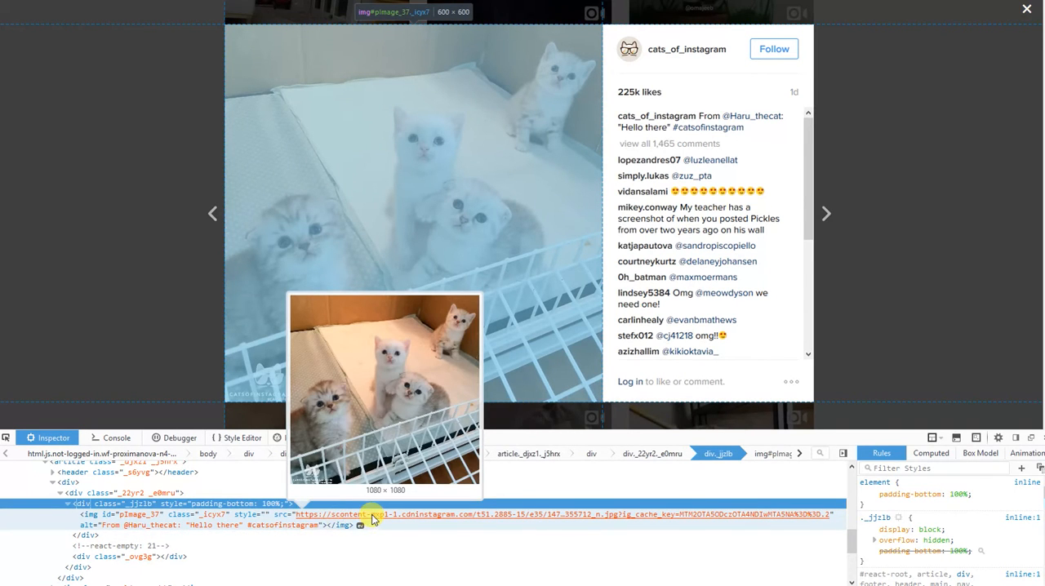
- Bring up the context options on the photo's img src link in the Inspector
right_click(372, 514)
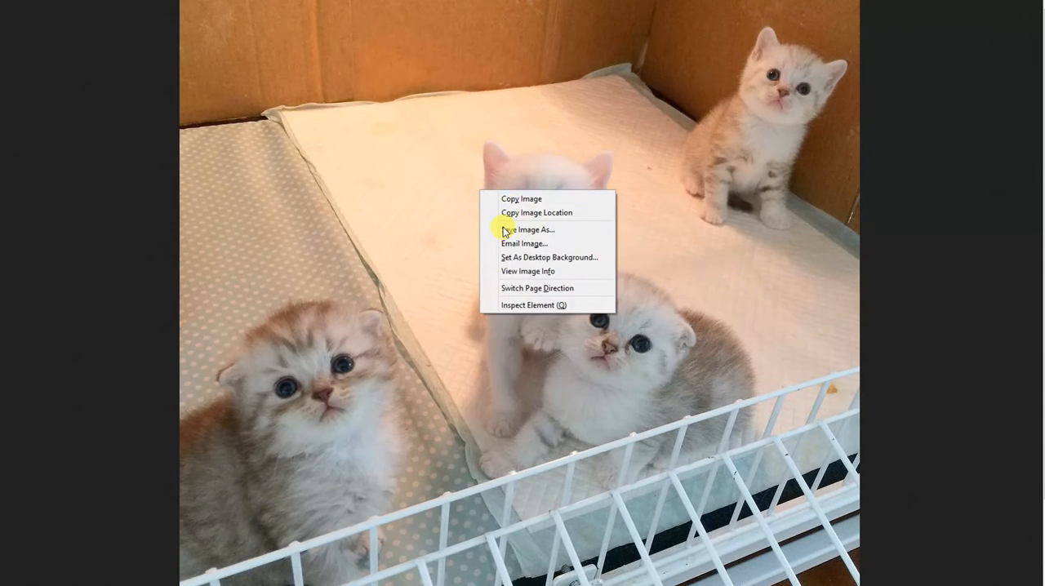
- Save the full-size photo to the Desktop with the file name 'cutie ca...'
left_click(526, 229)
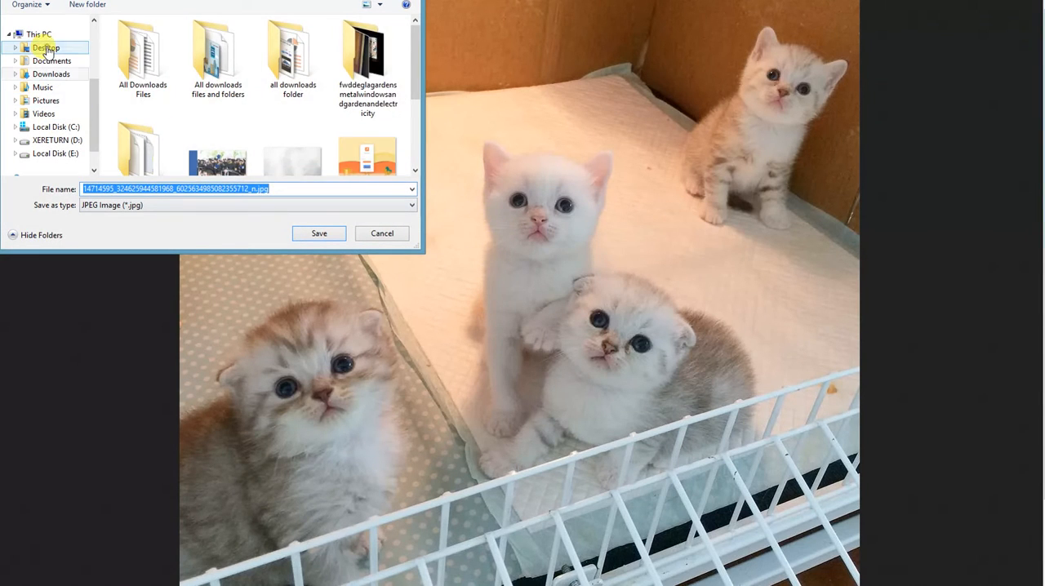
left_click(46, 48)
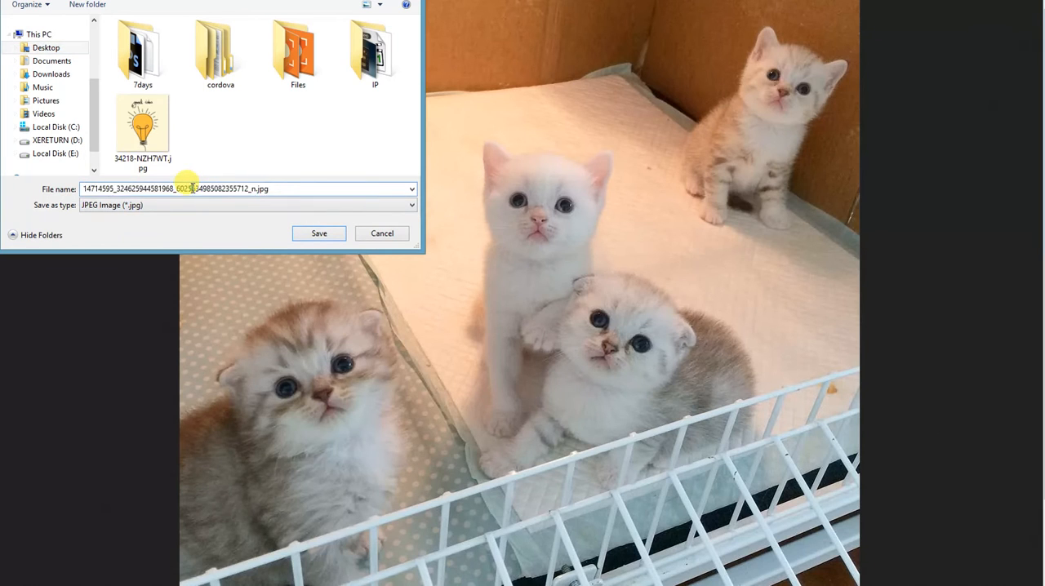
type("c")
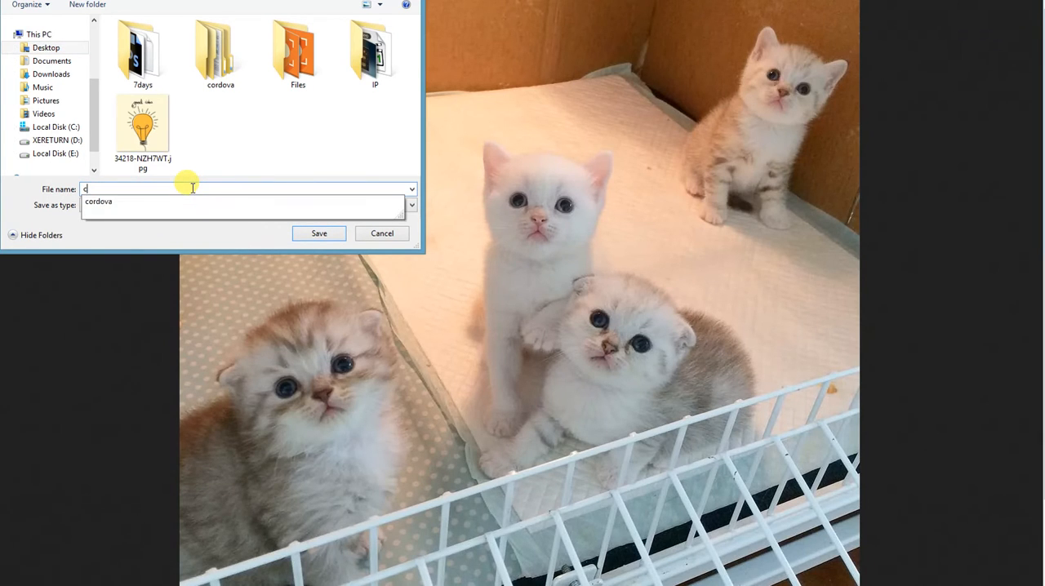
type("utie ca")
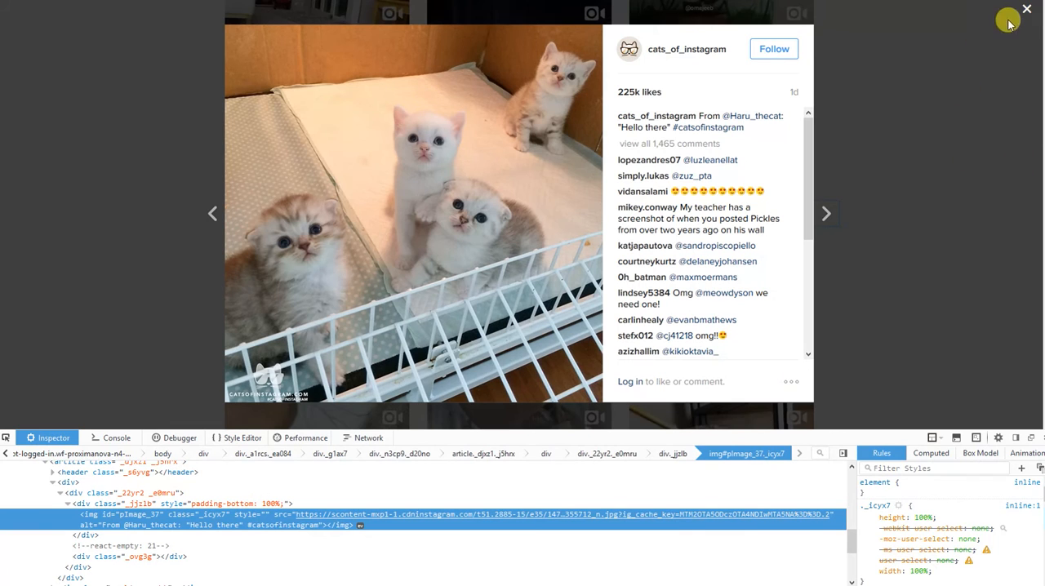
- Close the photo post and open the video of the grey kitten lying on its back
left_click(1026, 10)
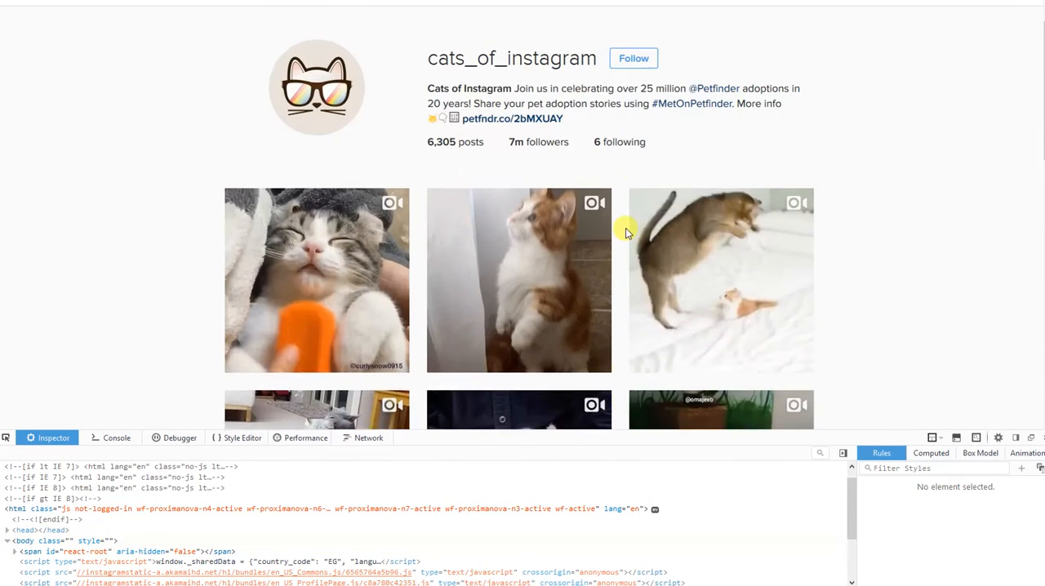
scroll("down", 3)
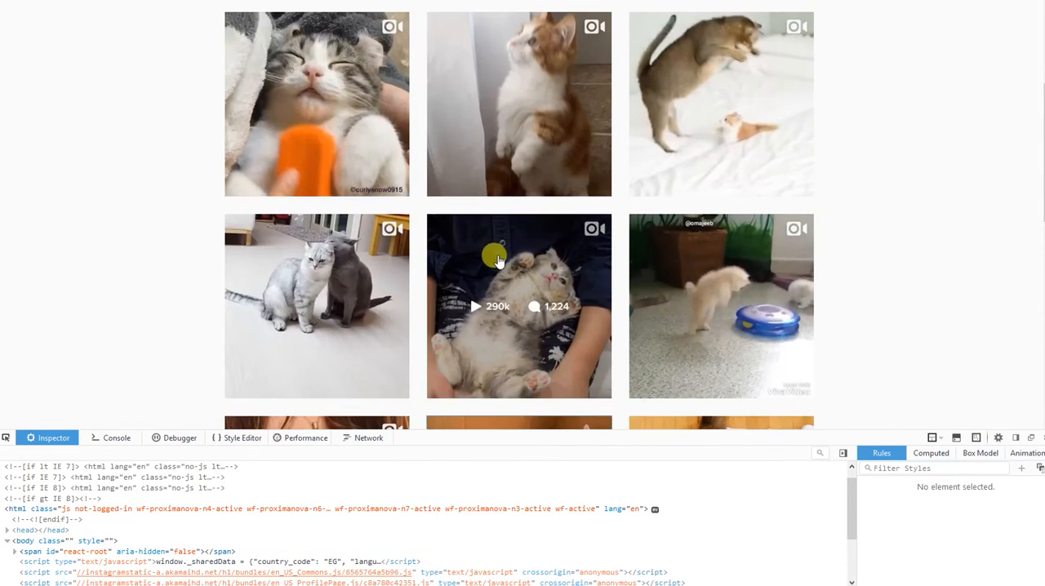
scroll("down", 3)
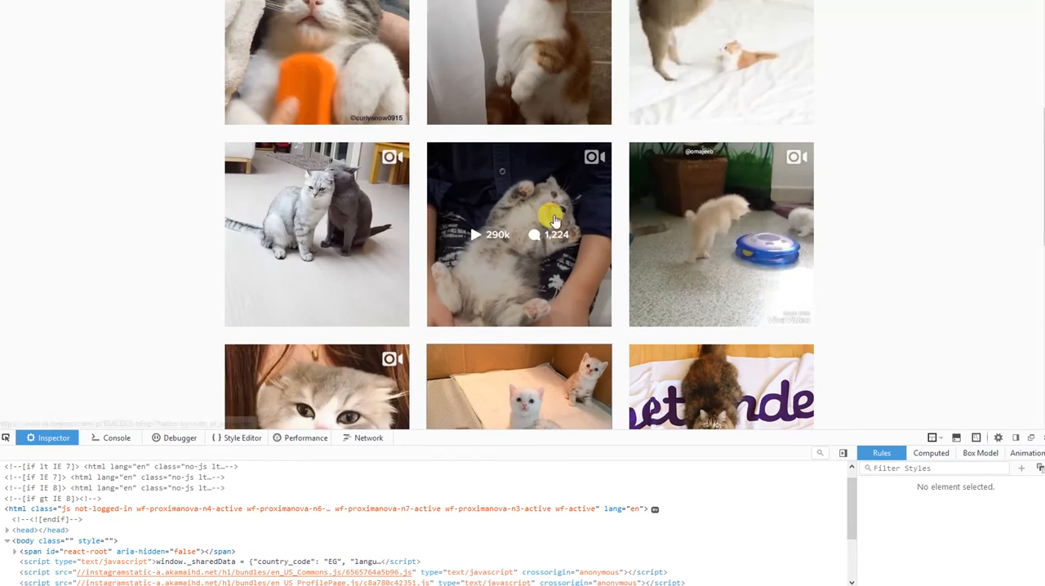
mouse_move(516, 199)
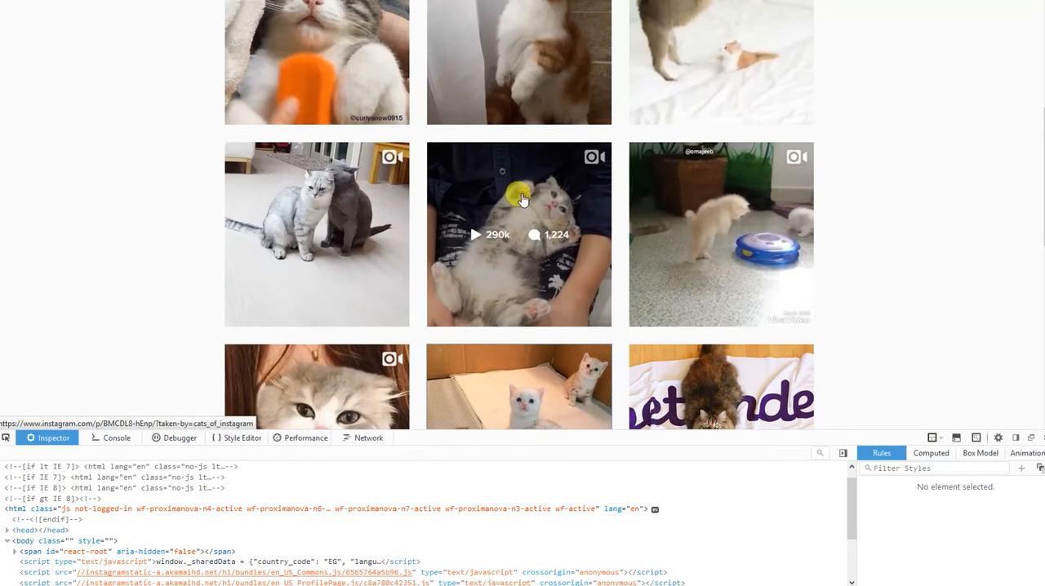
left_click(520, 235)
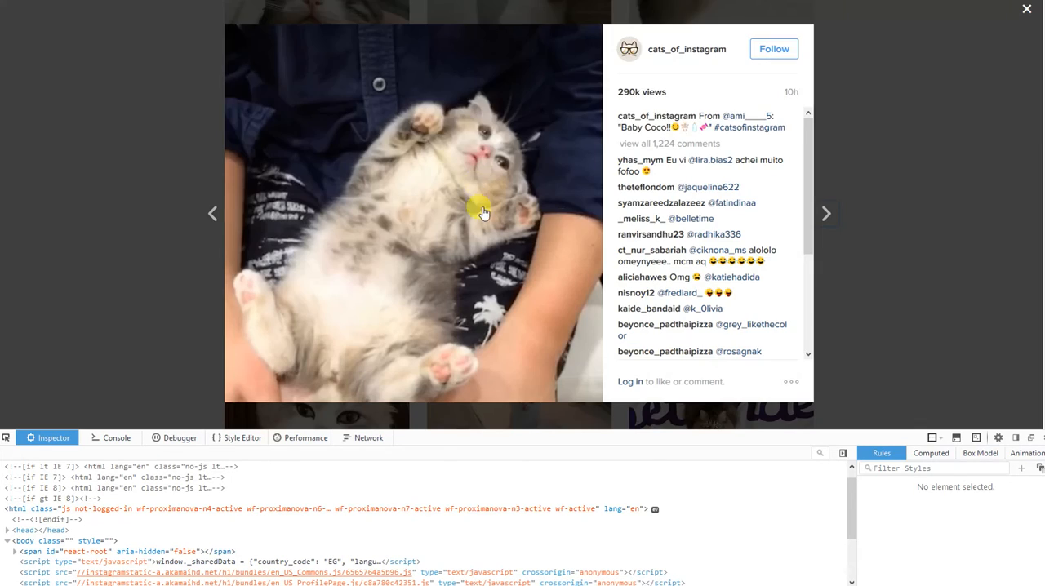
- Inspect the kitten video and expand its nested containers down to the video tag
right_click(483, 213)
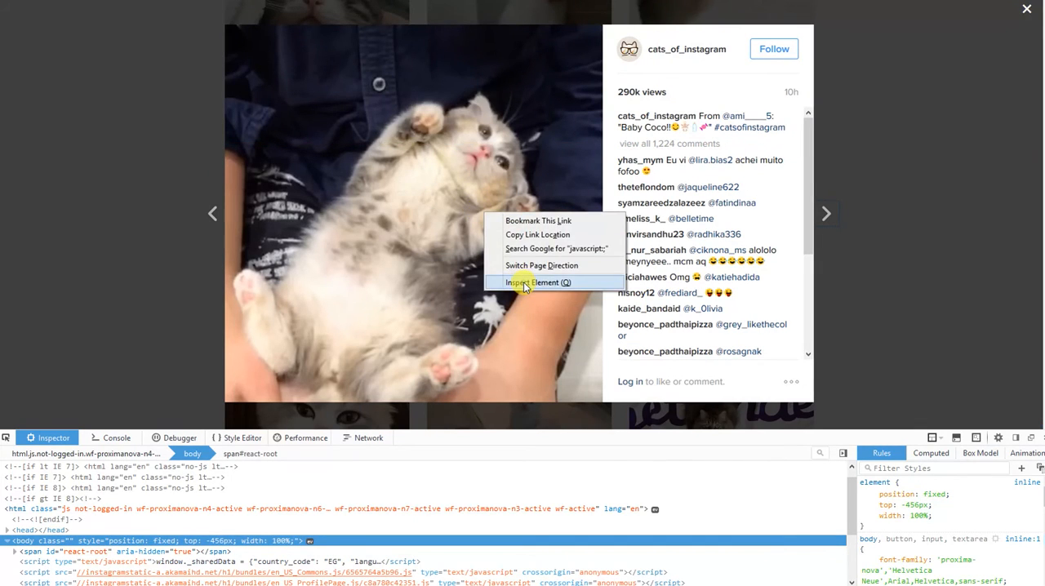
left_click(537, 283)
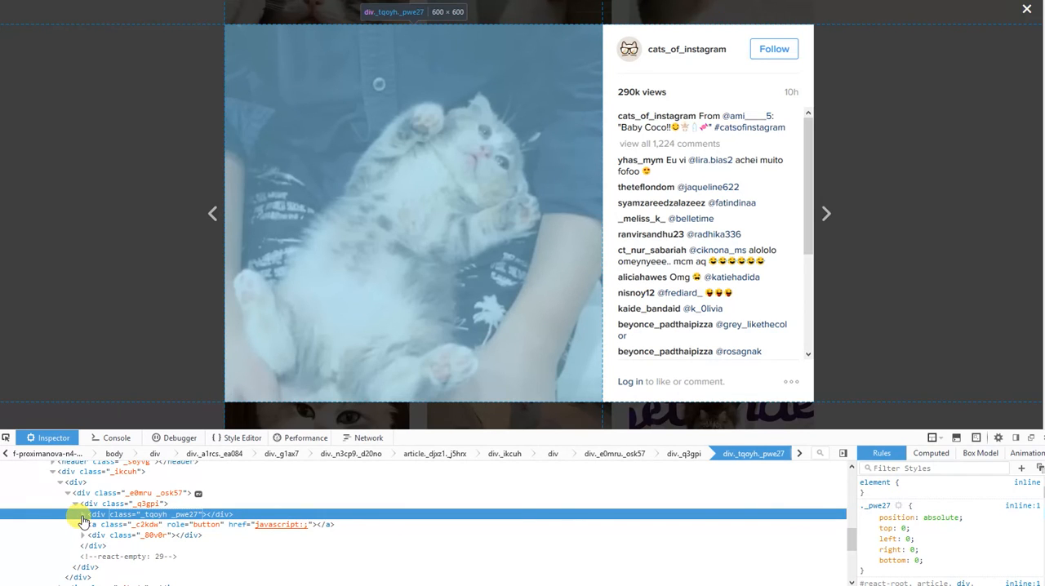
left_click(82, 514)
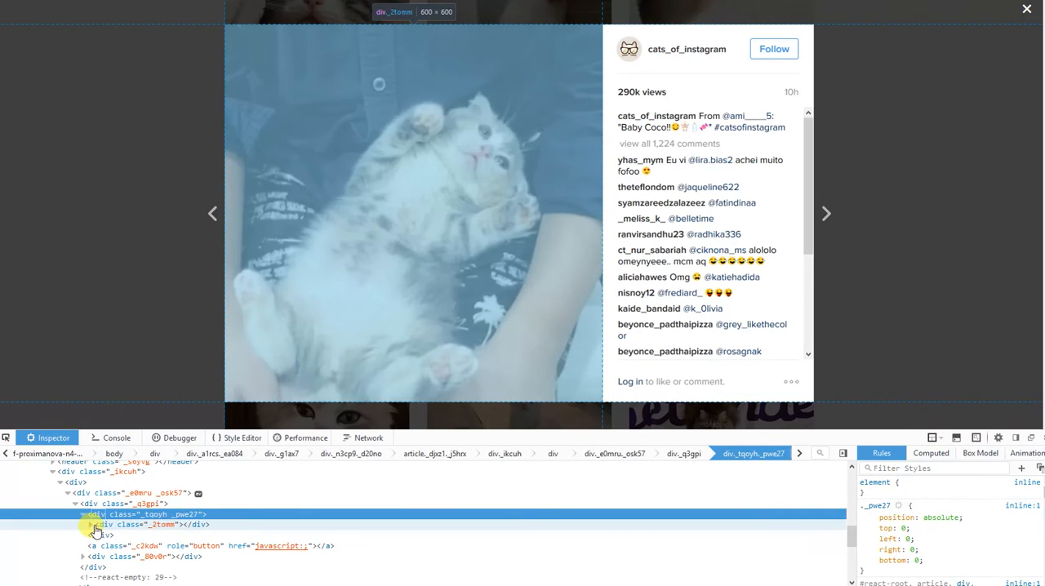
left_click(88, 525)
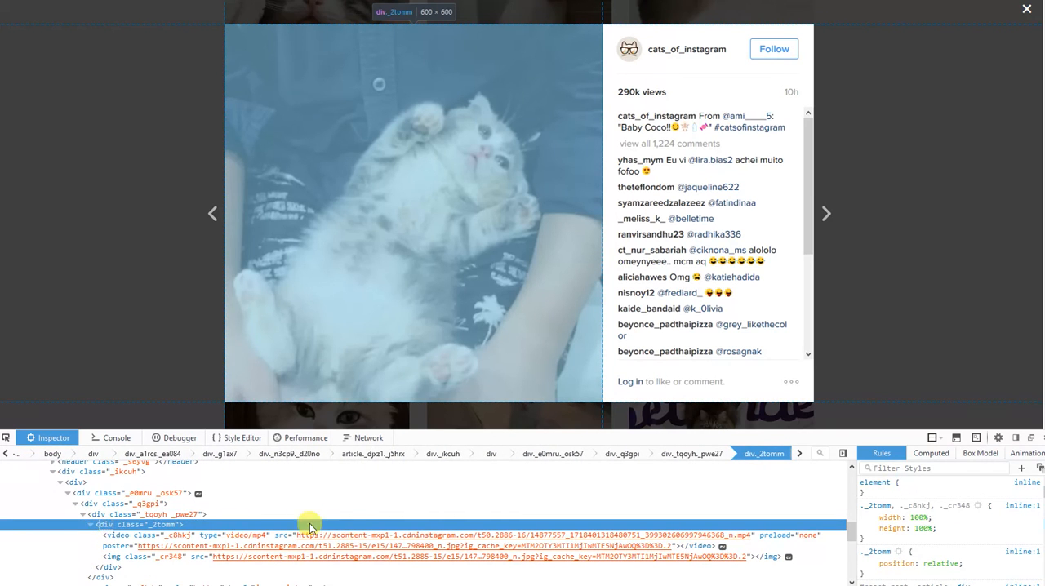
- Open the video element's src link in a new tab
right_click(311, 536)
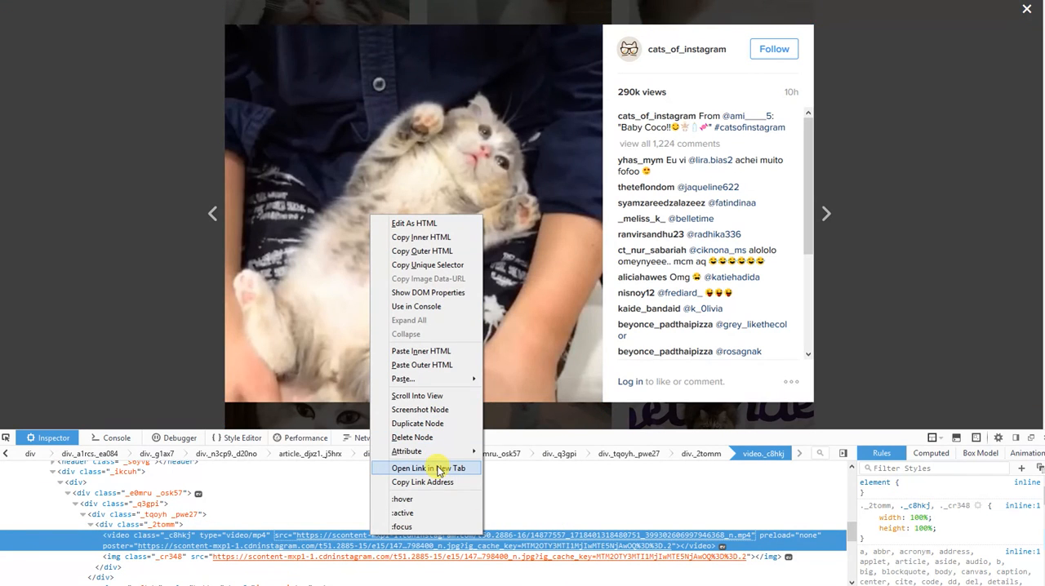
left_click(427, 467)
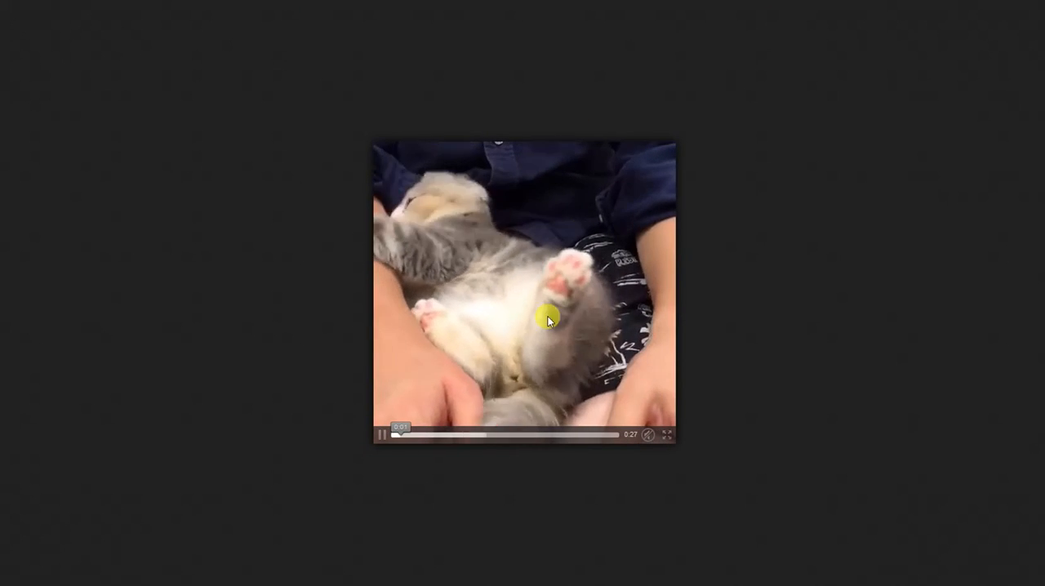
- Save the playing video as an MP4 named 'cat' via Save Video As
right_click(549, 318)
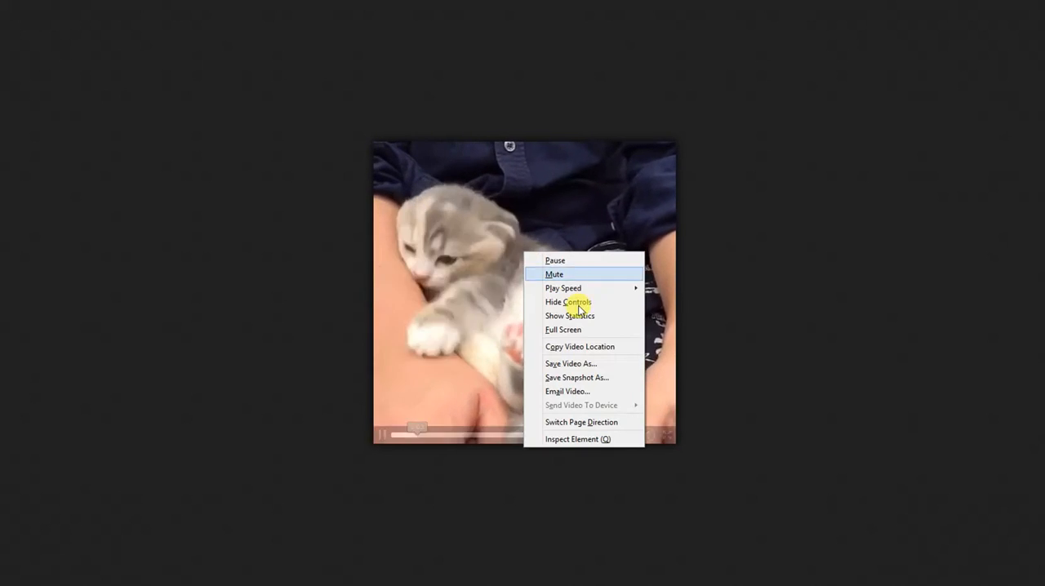
left_click(571, 363)
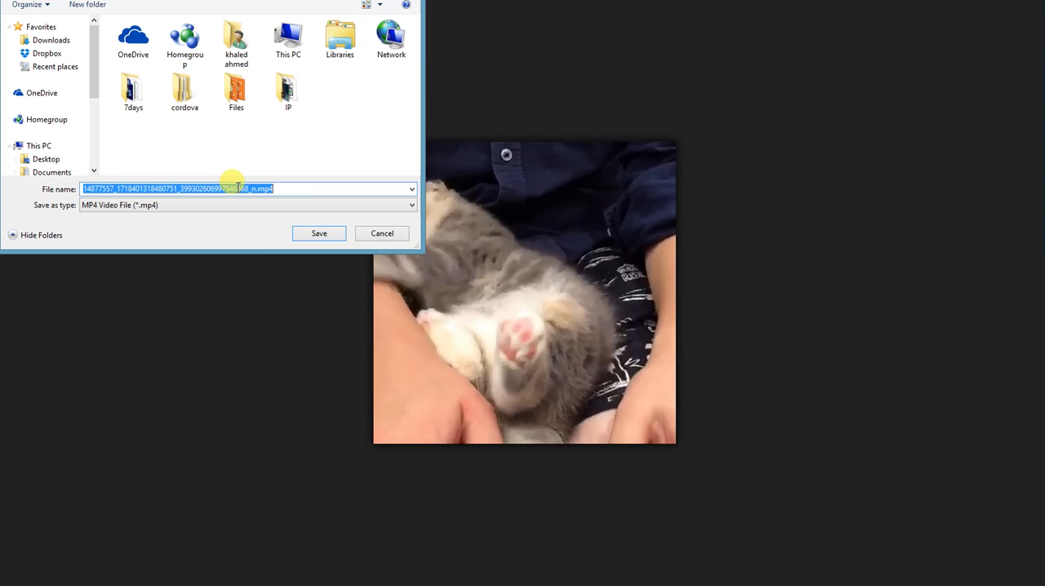
type("cat")
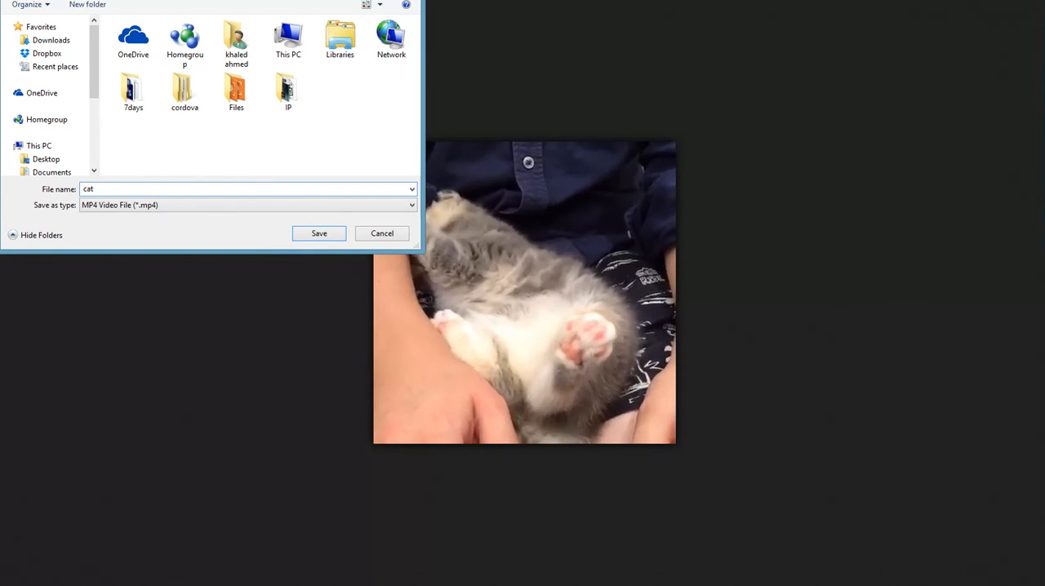